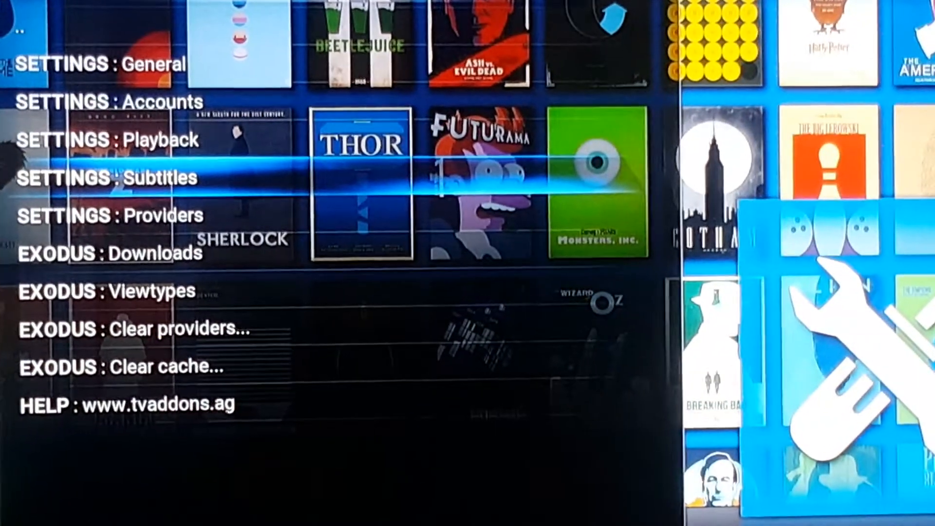
- Leave the Exodus Tools menu and return to the Videos screen (Files, Playlists, Video add-ons)
left_click(99, 177)
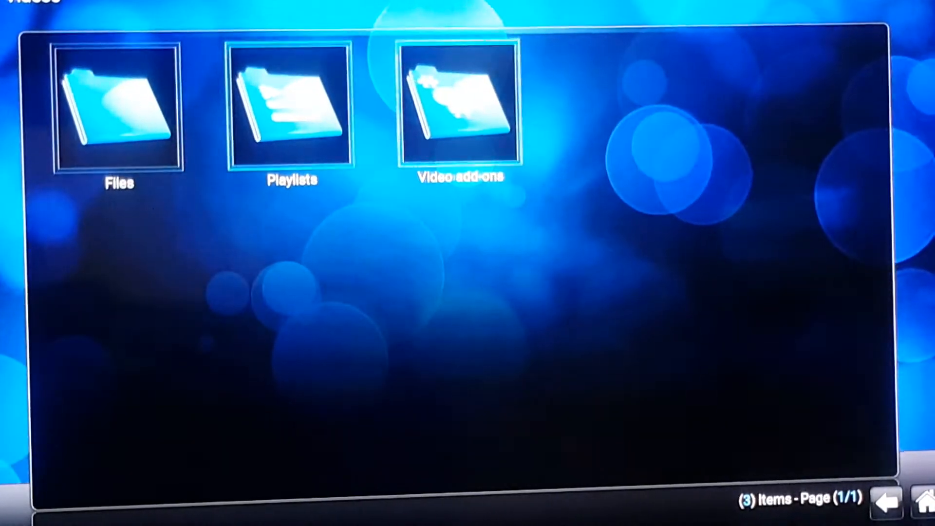
- From Video add-ons, go to Get more... and open the Subtitles add-on category
left_click(459, 111)
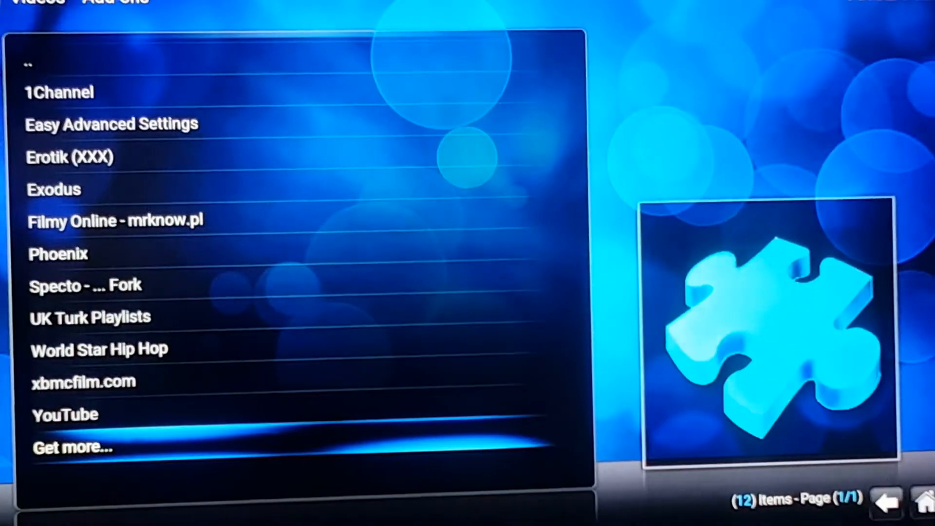
left_click(72, 447)
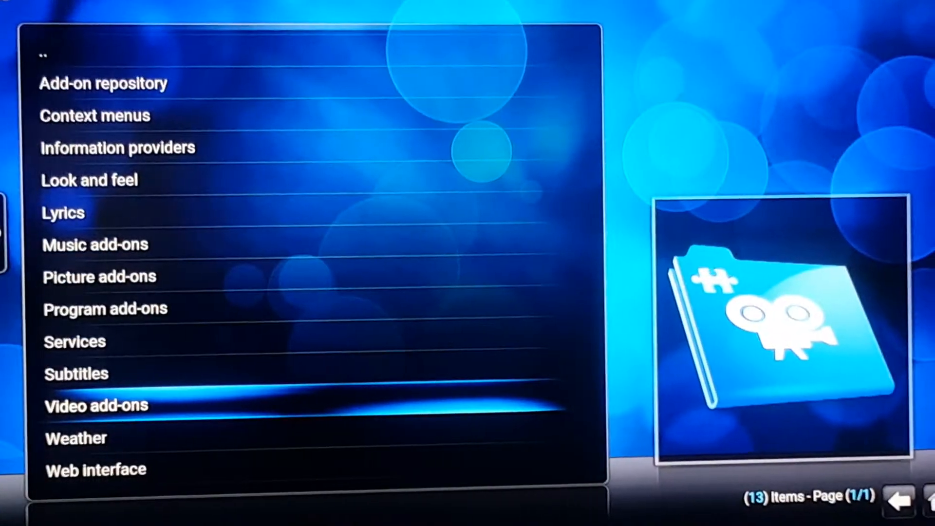
key("Up")
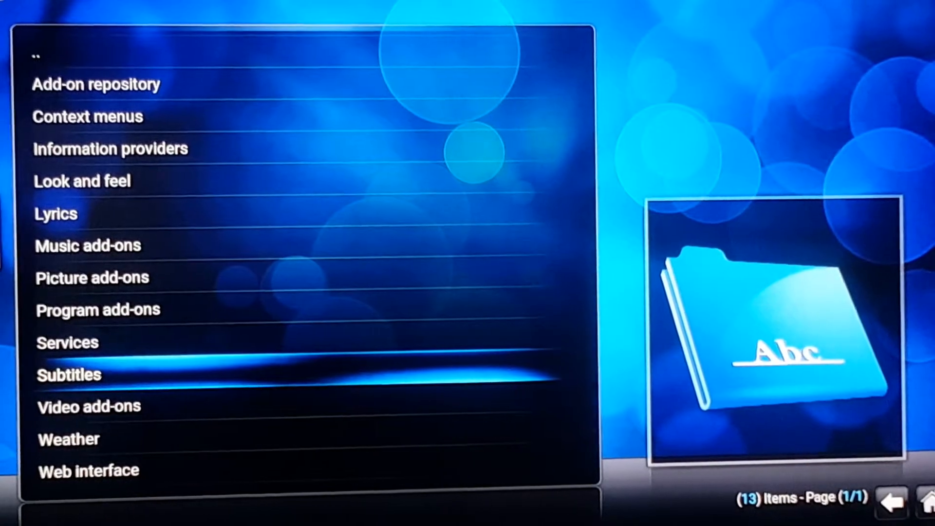
left_click(70, 375)
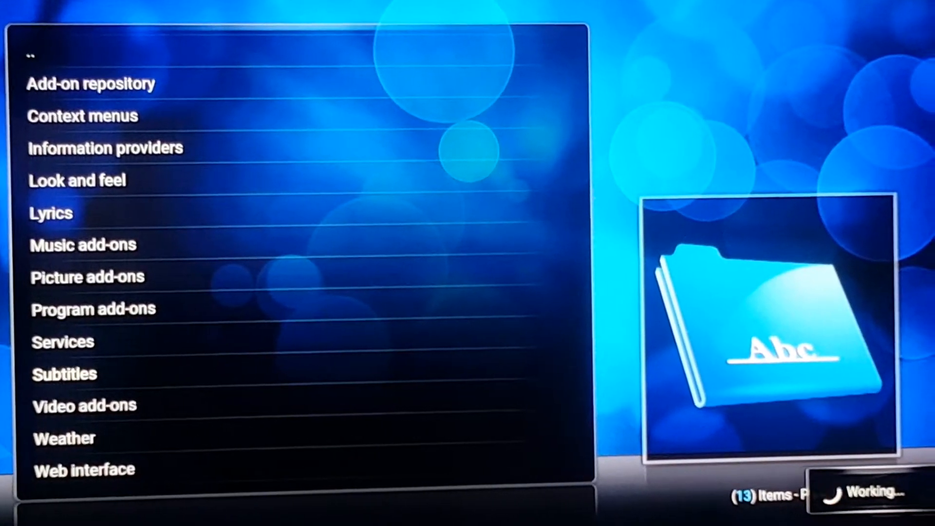
- Scroll the 34 subtitle add-ons down to Super Subtitles and open its details
left_click(63, 374)
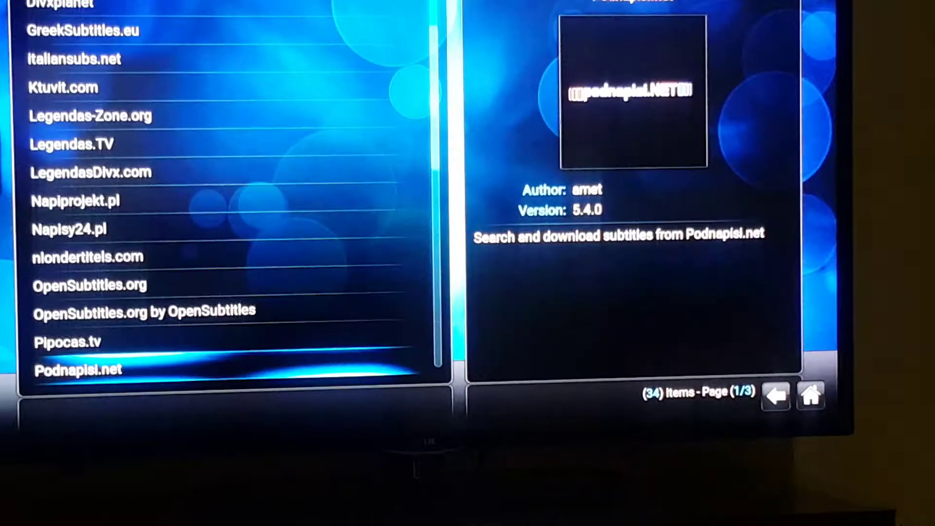
scroll("down", 3)
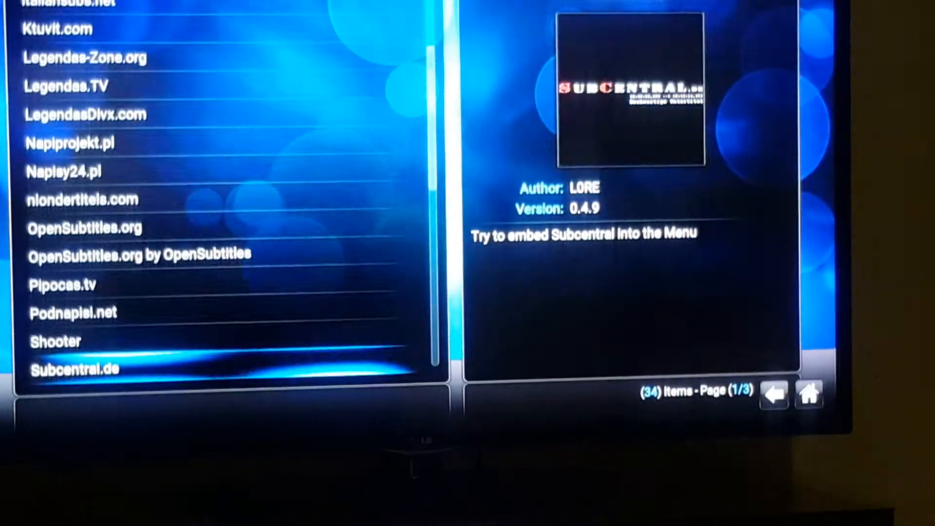
scroll("down", 3)
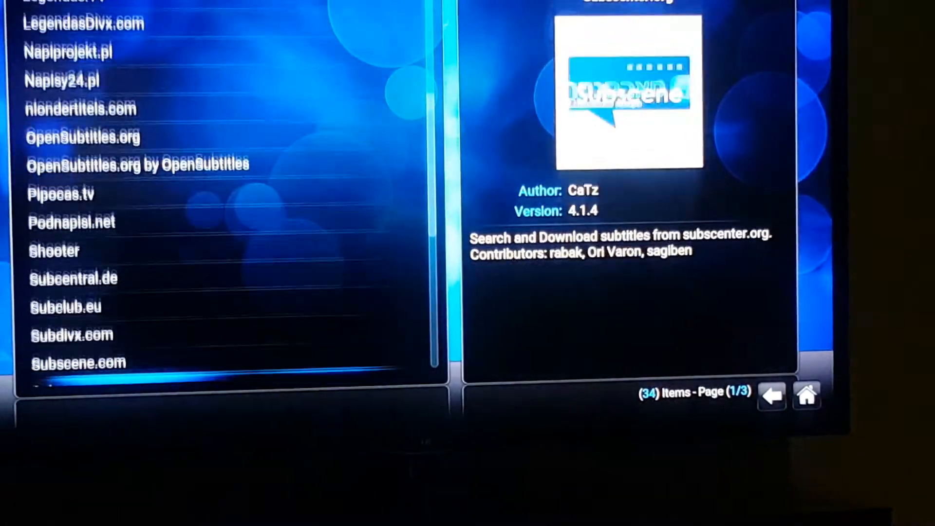
scroll("down", 3)
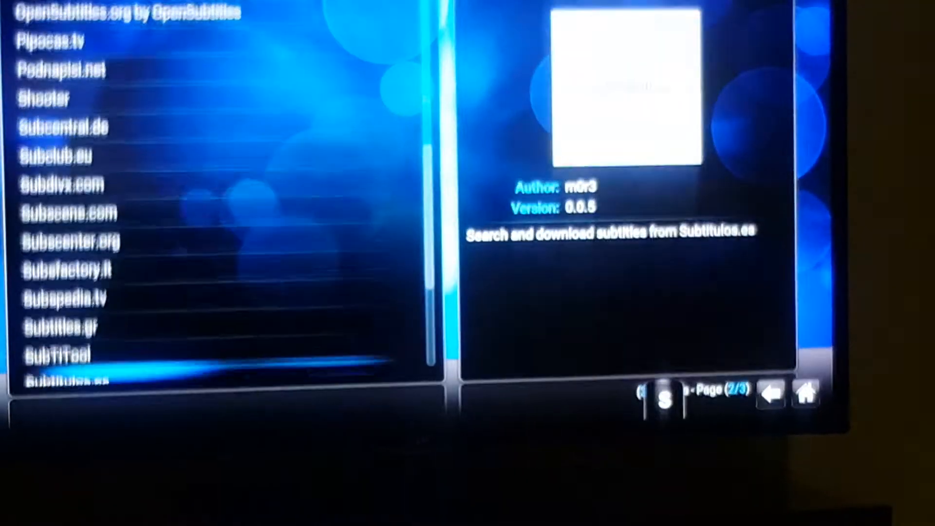
scroll("down", 3)
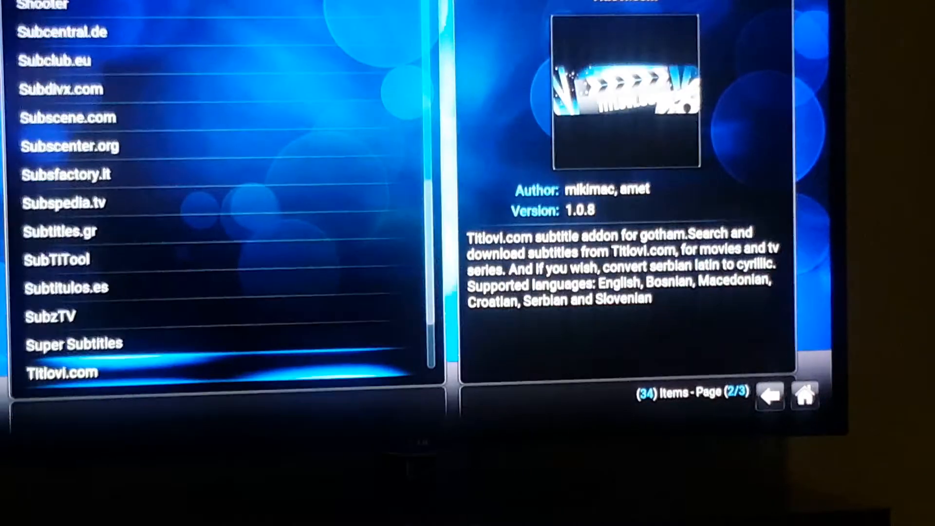
left_click(73, 344)
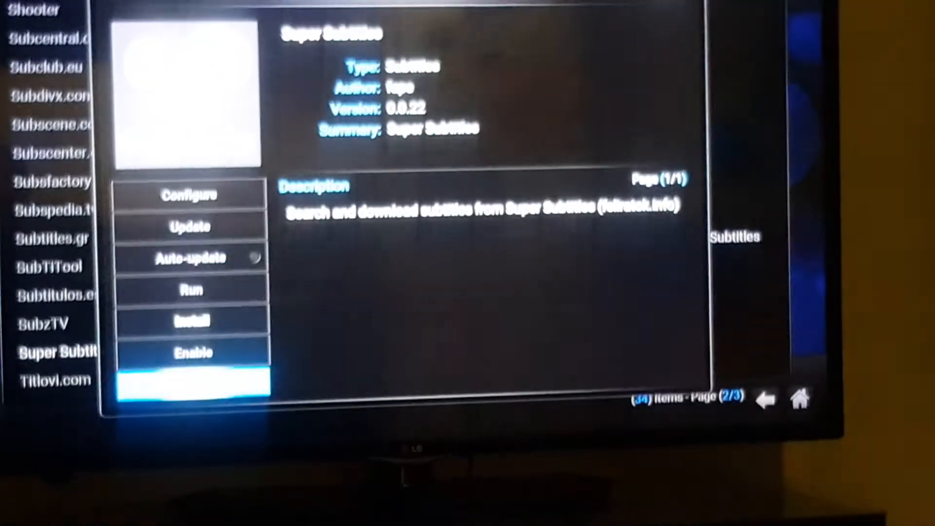